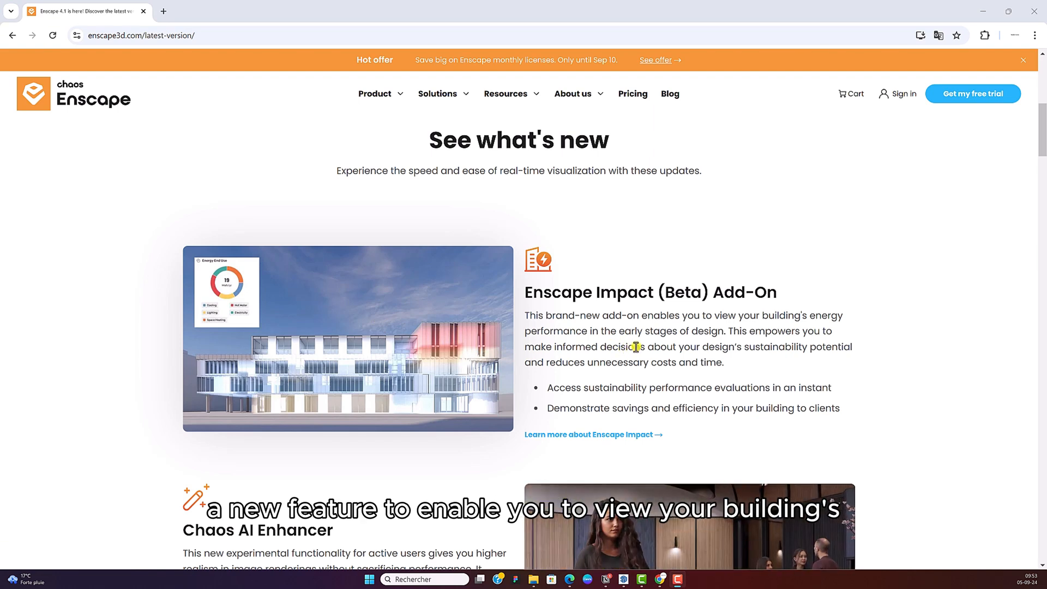
Generate an AI Enhancer rendering of the nordic house view and save the screenshot beside the original.
{"action": "scroll", "scroll_direction": "down", "scroll_amount": 3}
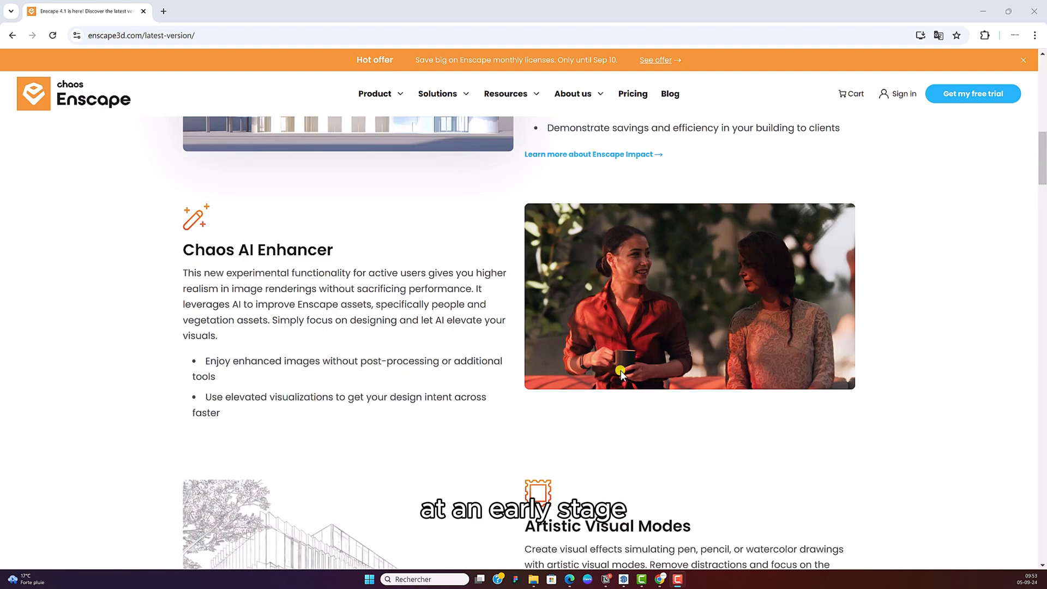
{"action": "scroll", "scroll_direction": "down", "scroll_amount": 3}
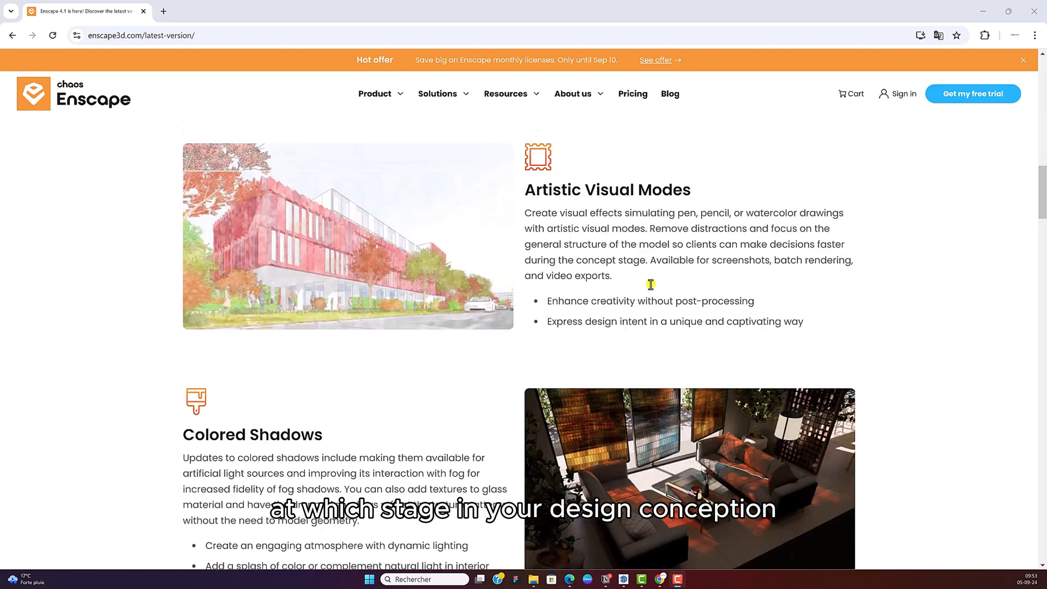
{"action": "scroll", "scroll_direction": "down", "scroll_amount": 3}
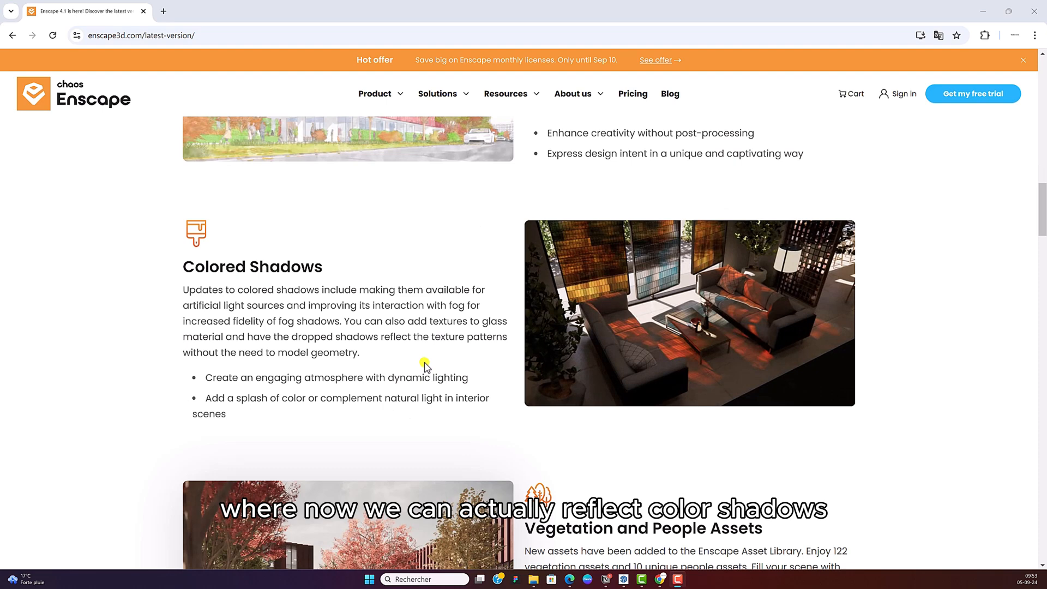
{"action": "scroll", "scroll_direction": "down", "scroll_amount": 3}
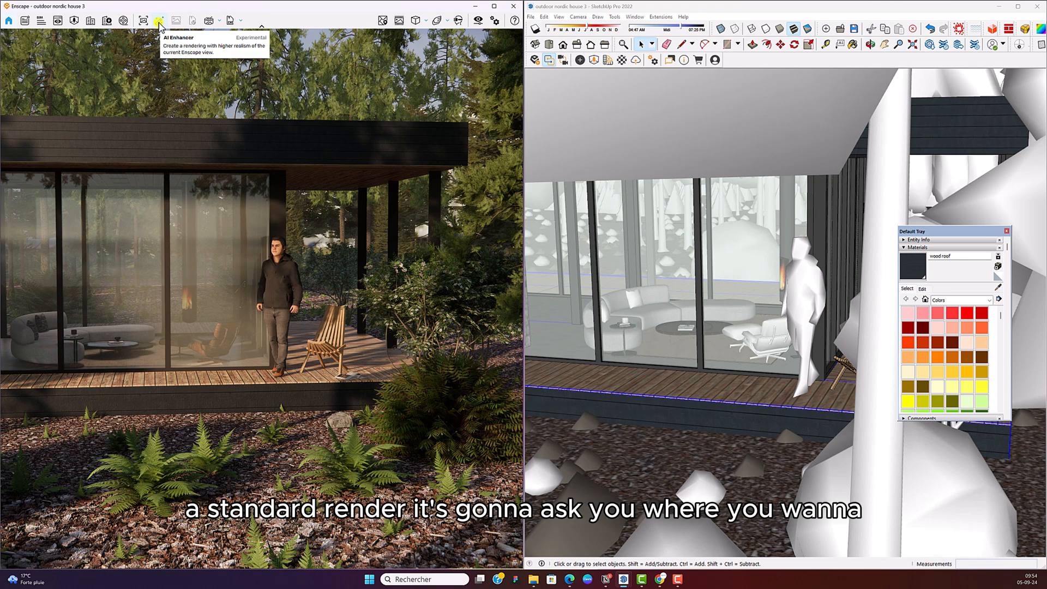
{"action": "left_click", "coordinate": [175, 20]}
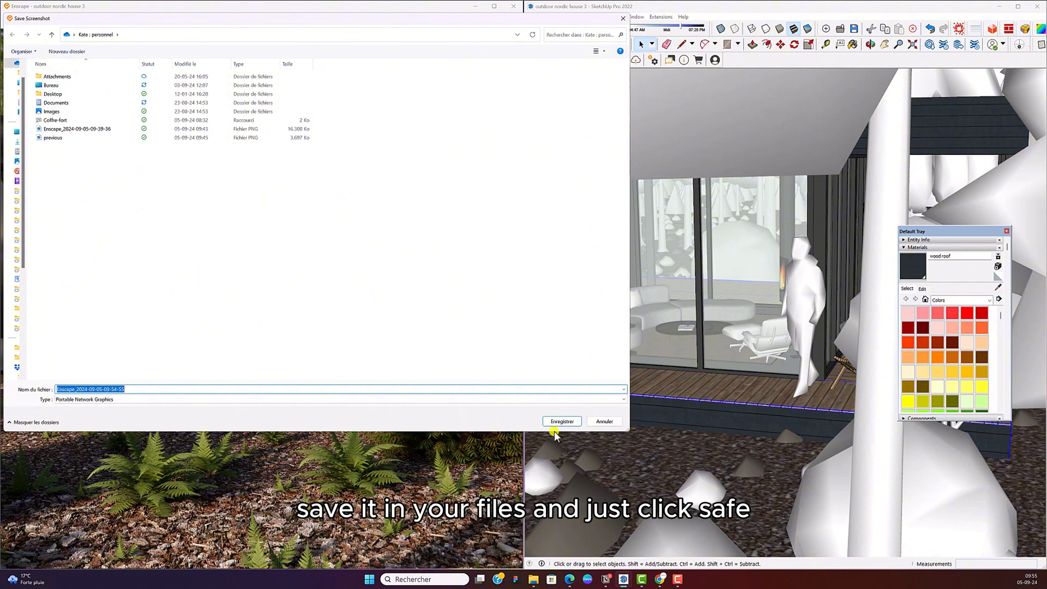
{"action": "left_click", "coordinate": [562, 422]}
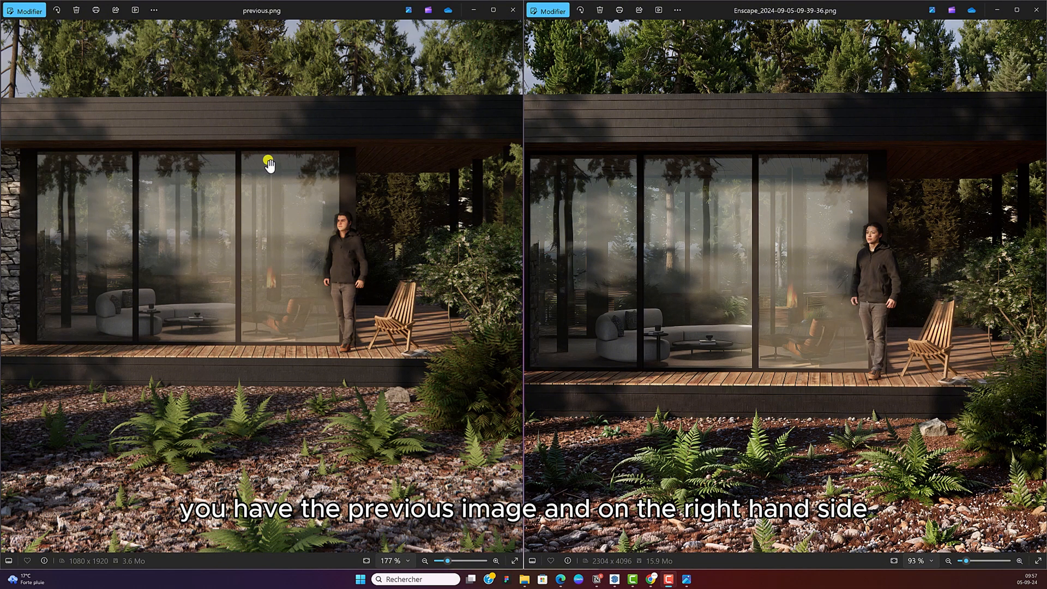
{"action": "mouse_move", "coordinate": [904, 204]}
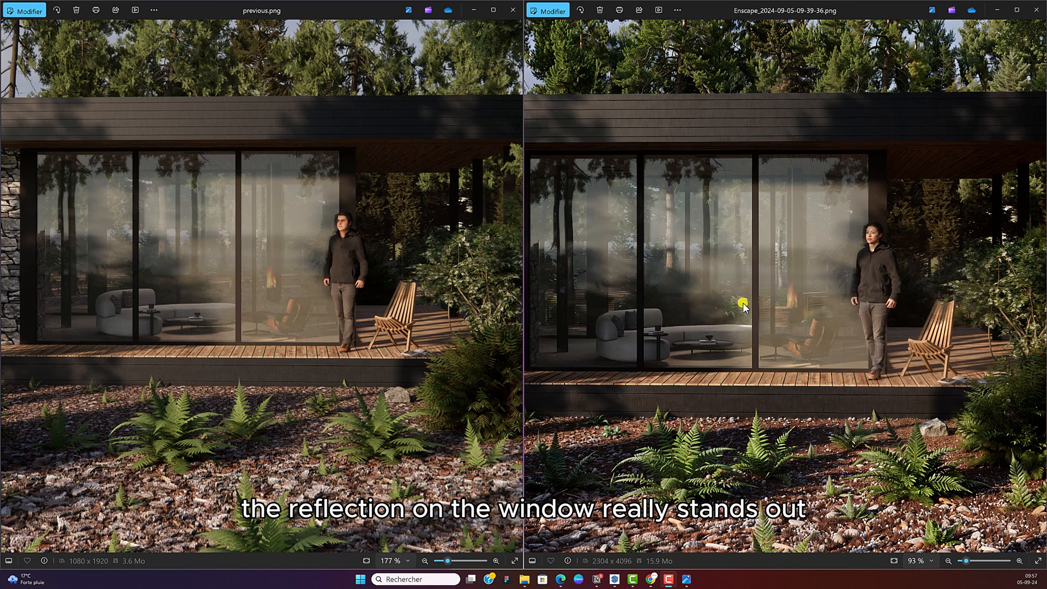
{"action": "mouse_move", "coordinate": [667, 272]}
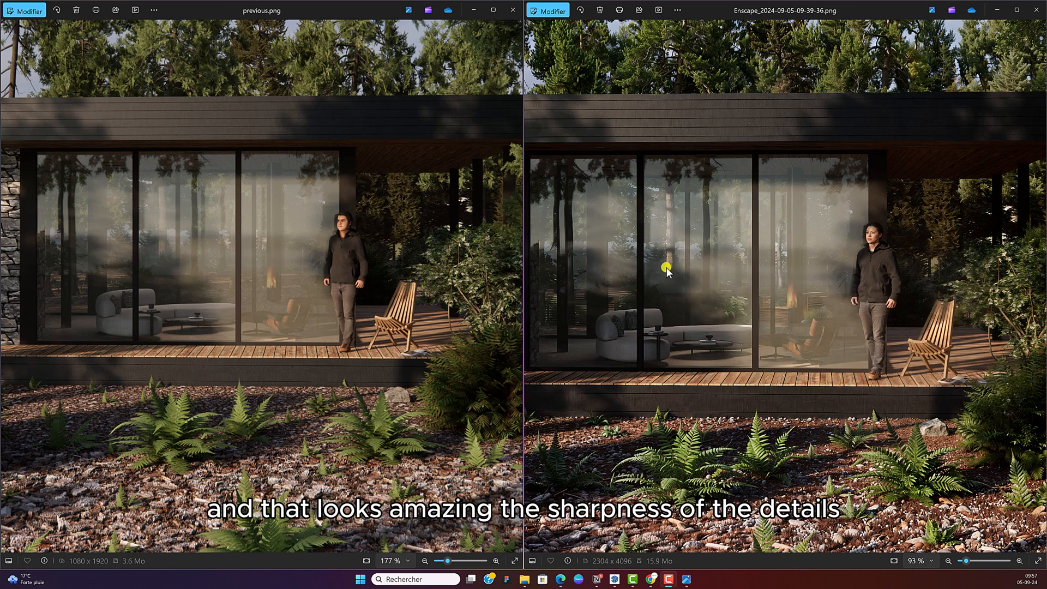
{"action": "mouse_move", "coordinate": [661, 219]}
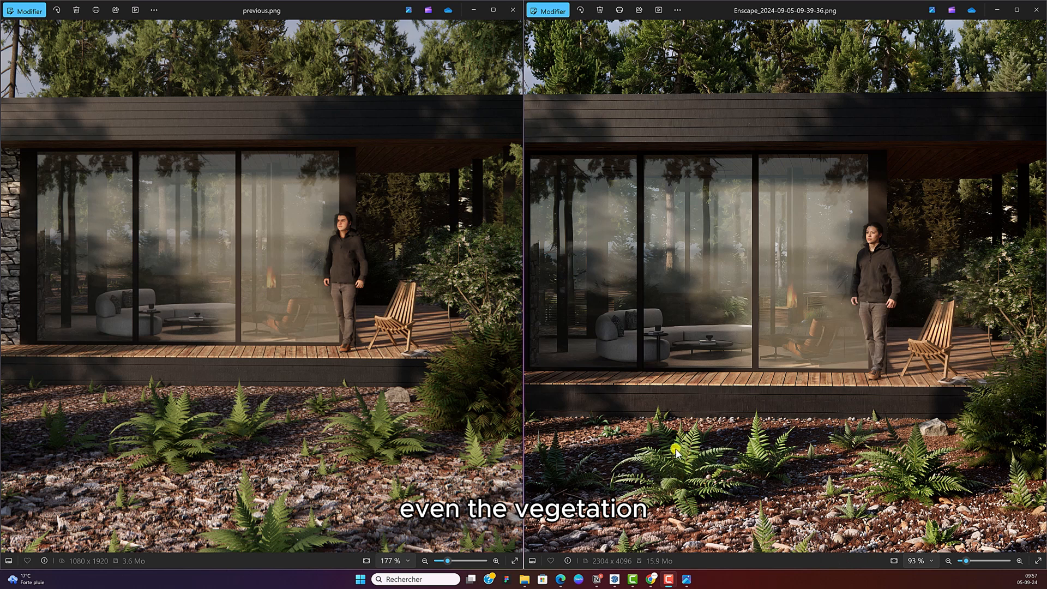
{"action": "mouse_move", "coordinate": [767, 372]}
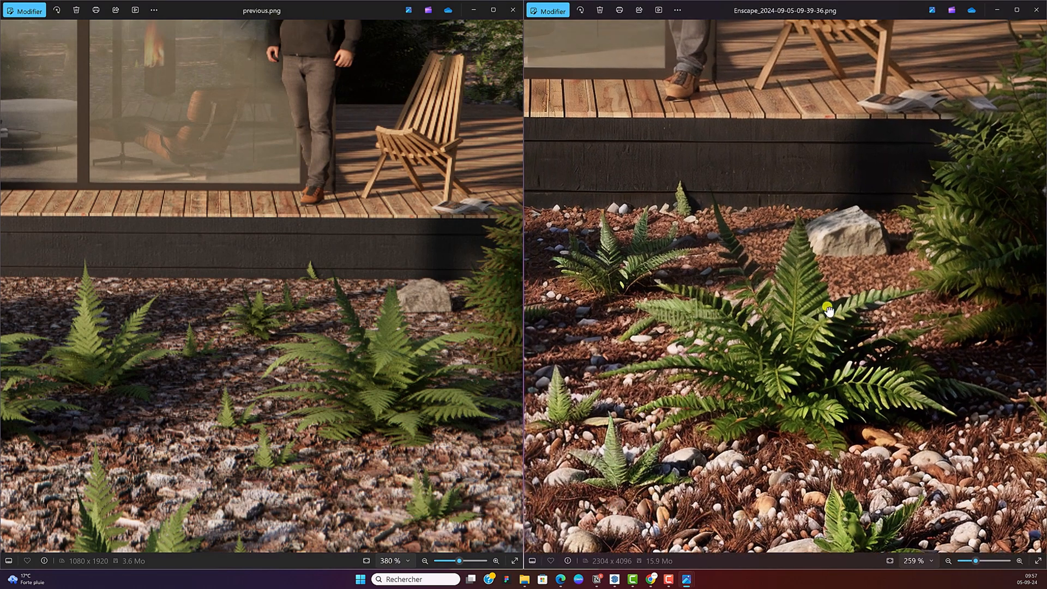
{"action": "mouse_move", "coordinate": [804, 402]}
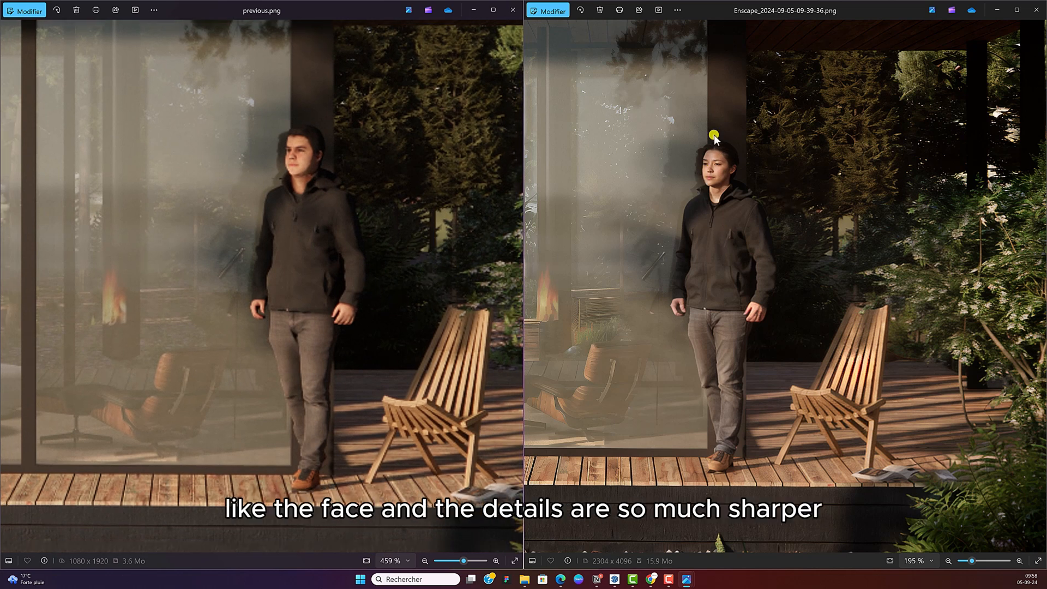
{"action": "mouse_move", "coordinate": [727, 186]}
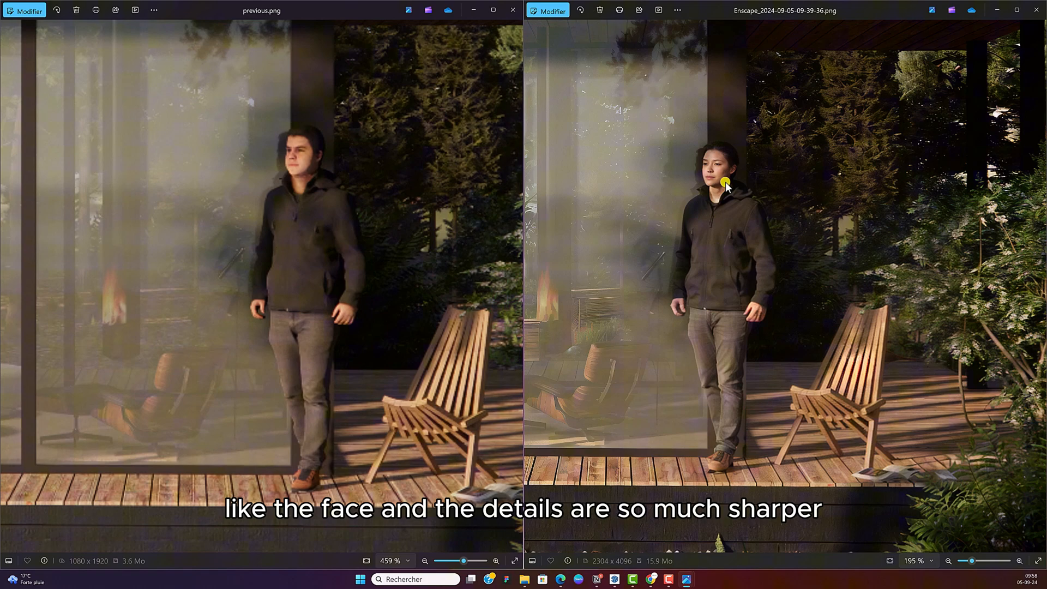